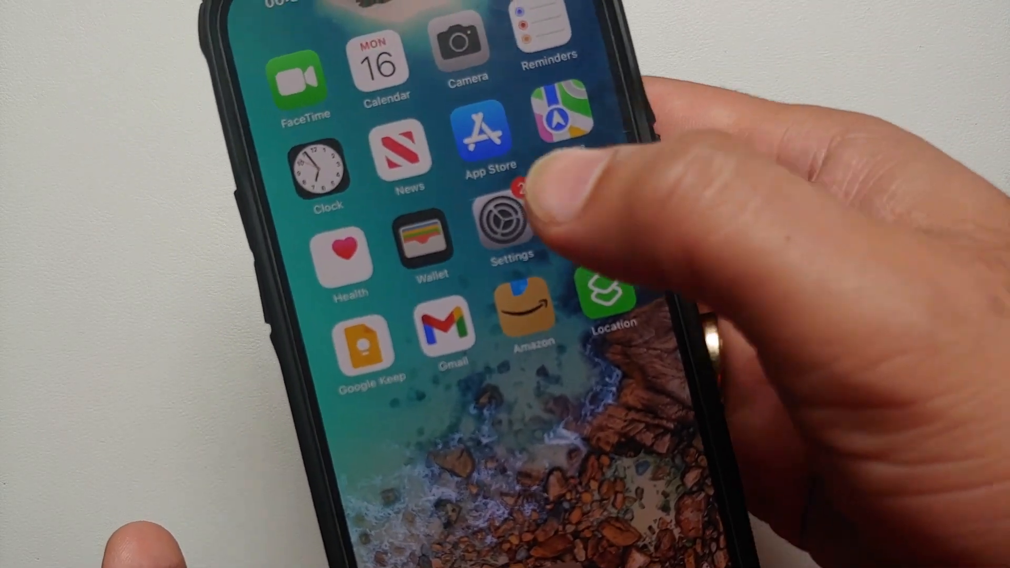
# - Confirm the Live Text toggle is on under General > Language & Region, then return to the main list
pyautogui.click(511, 225)
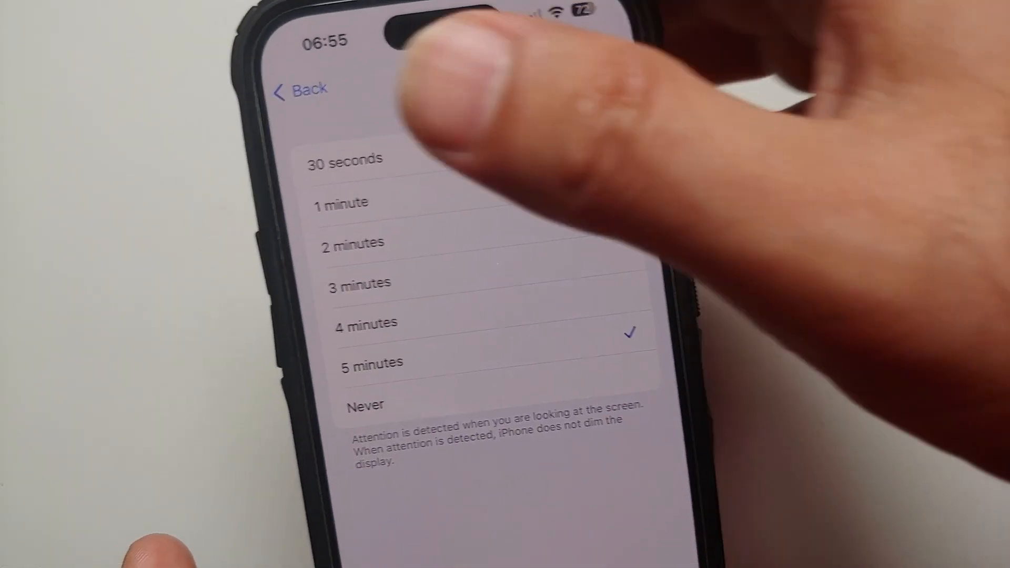
pyautogui.click(303, 89)
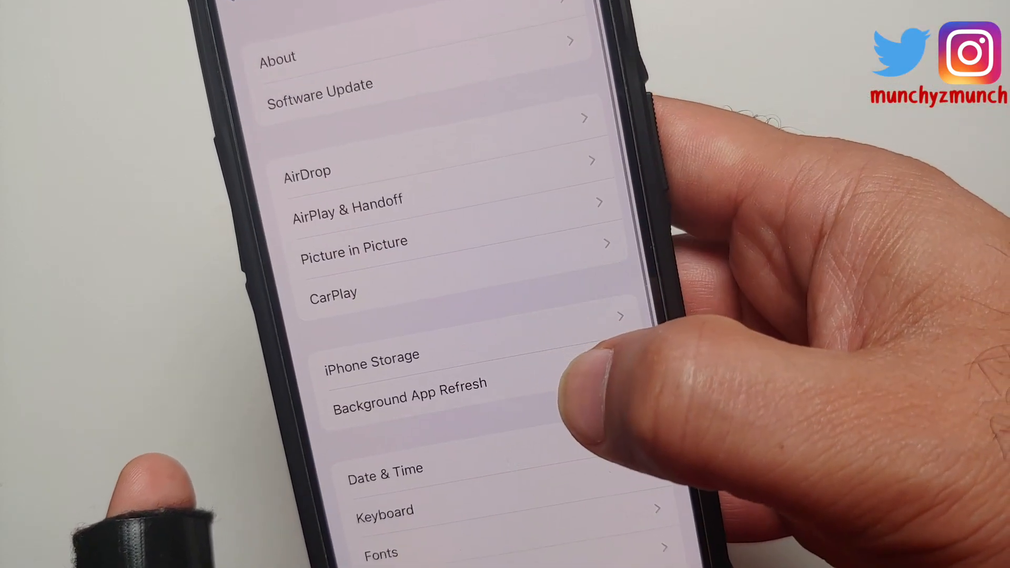
pyautogui.scroll(-3)
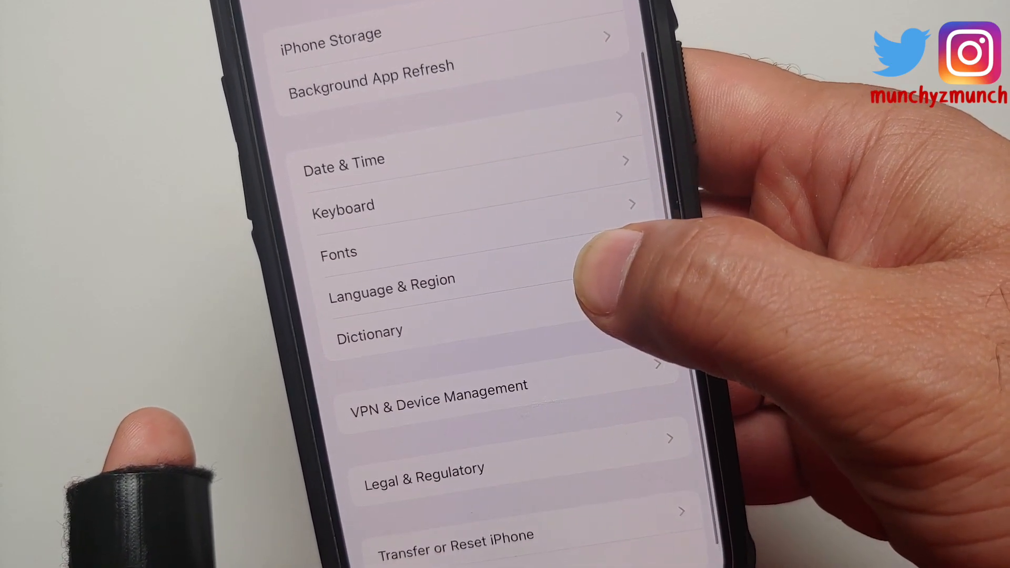
pyautogui.click(391, 288)
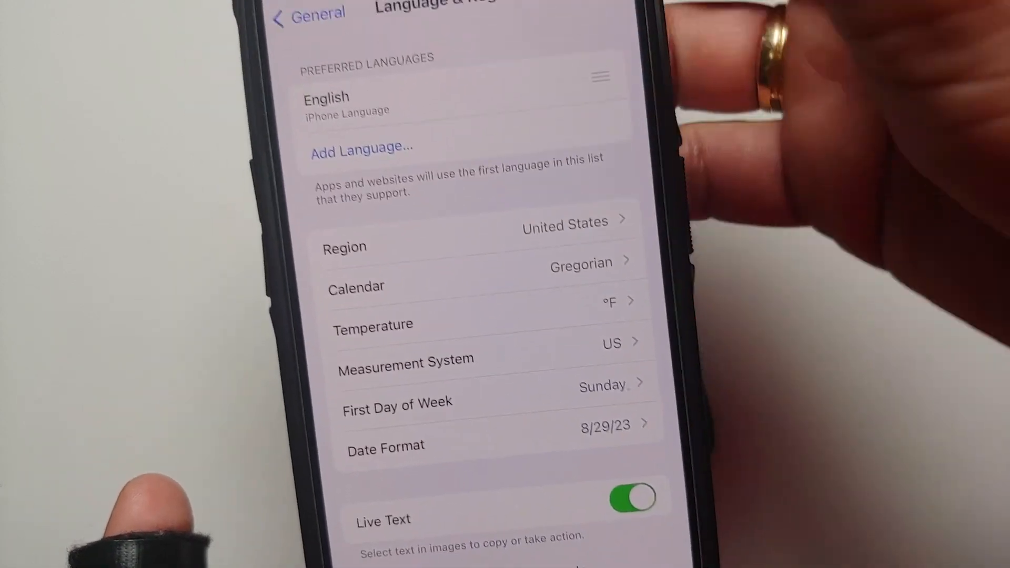
pyautogui.click(307, 13)
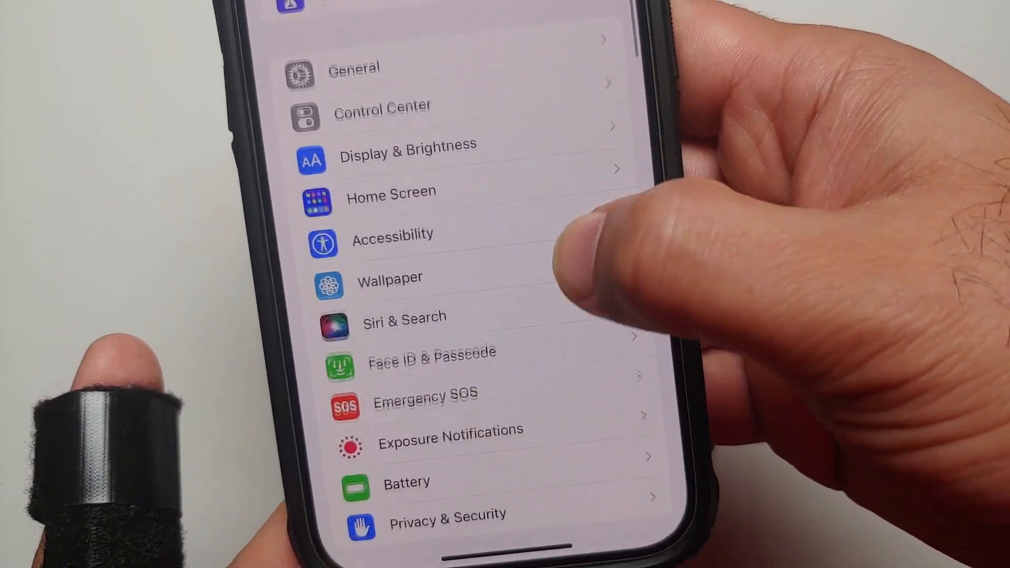
# - Review the Camera settings from the main Settings list before returning to the home screen
pyautogui.scroll(-3)
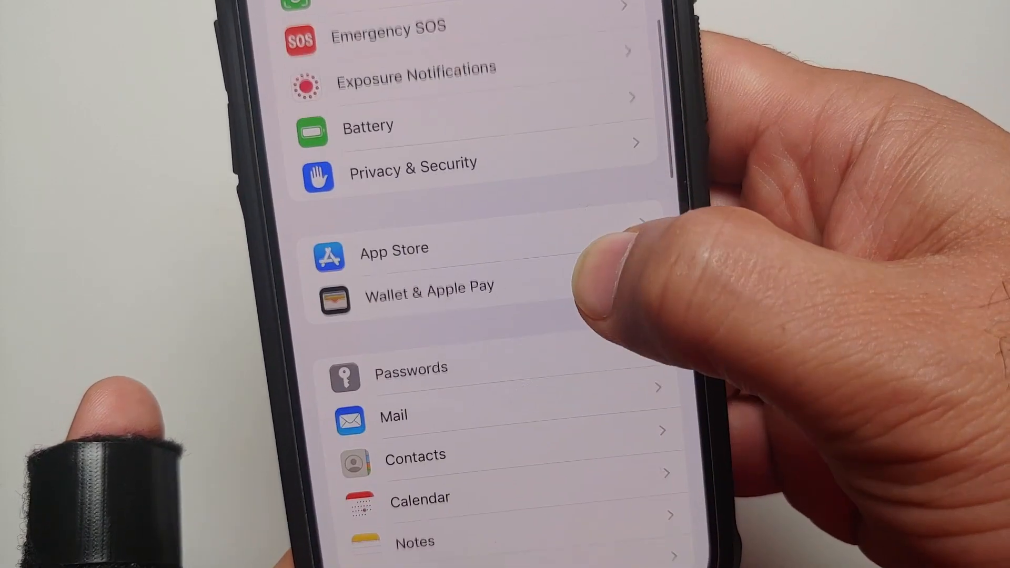
pyautogui.scroll(-3)
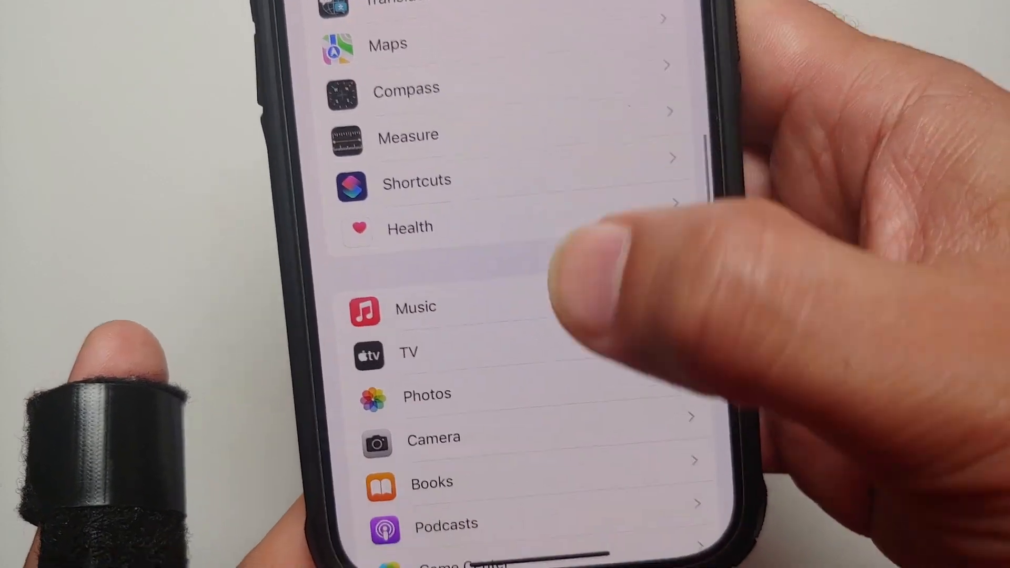
pyautogui.click(427, 394)
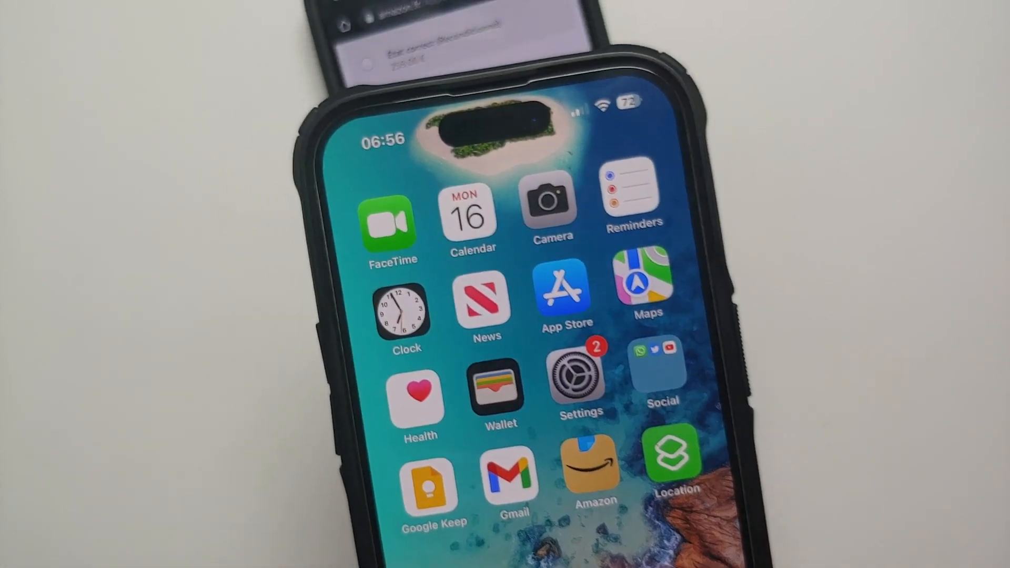
# - Aim the Camera at the French Amazon page until Live Text detects its paragraph
pyautogui.click(548, 206)
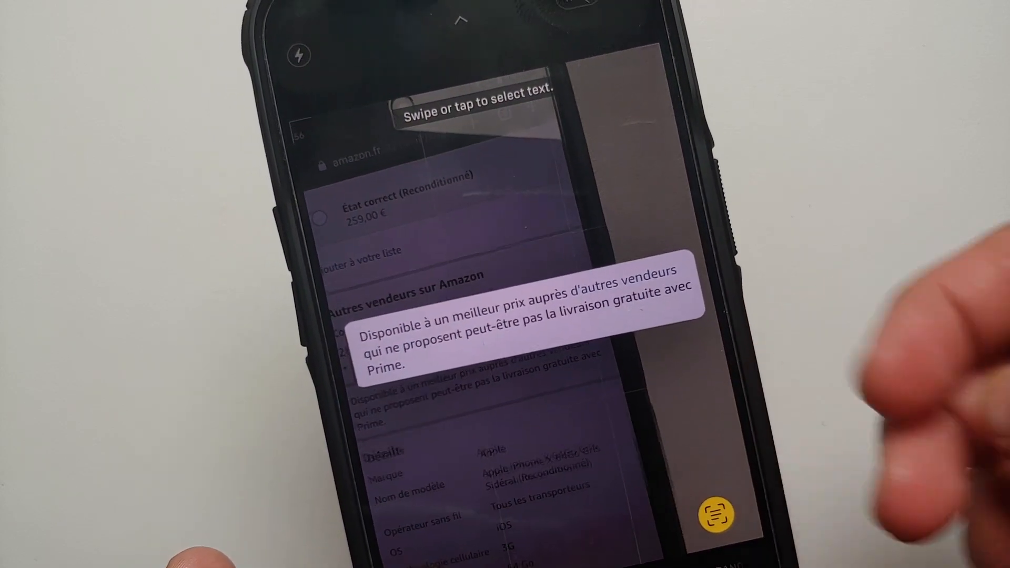
# - Freeze the detected text and translate 'Disponible à un meilleur prix' to 'Available at a better price'
pyautogui.click(522, 334)
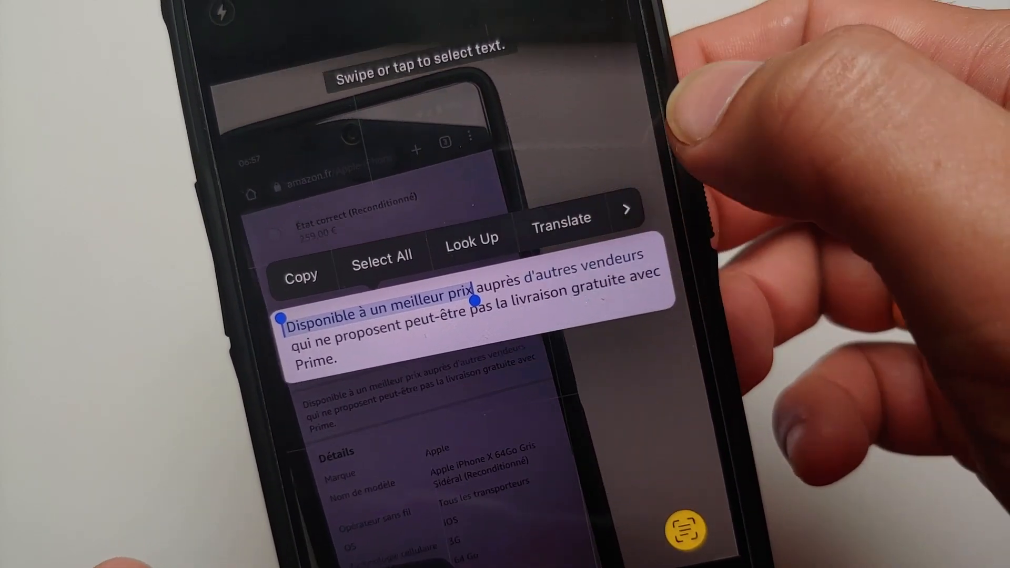
pyautogui.click(560, 218)
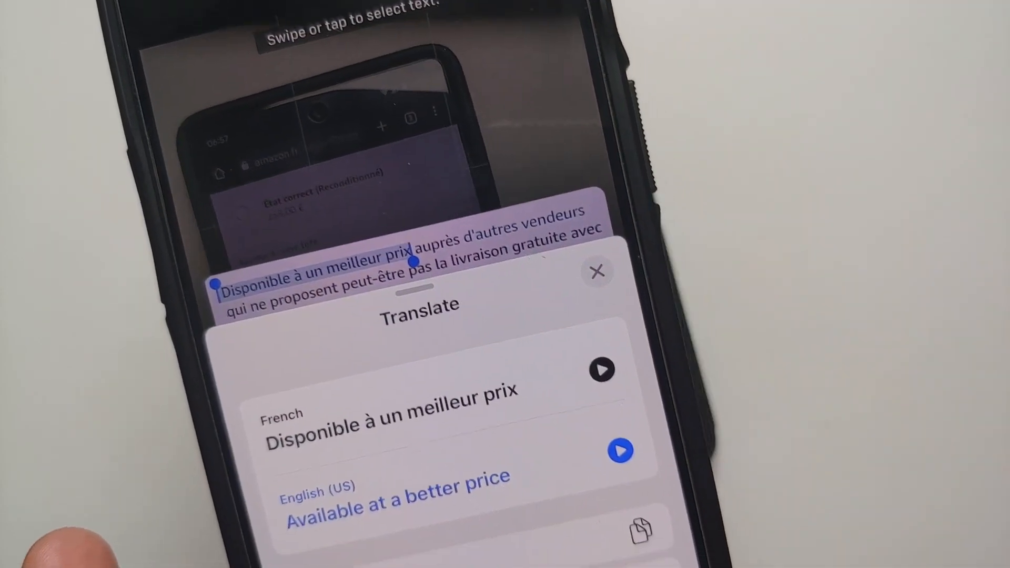